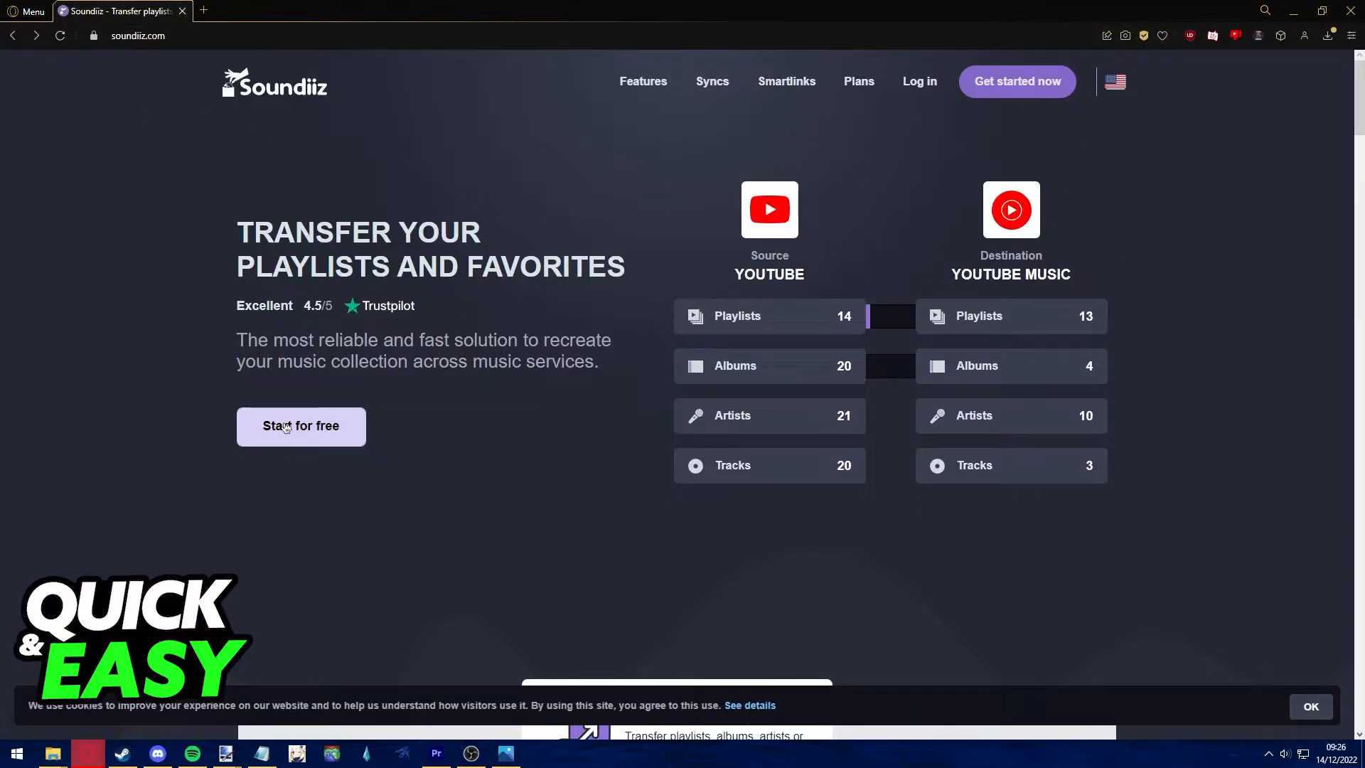
# - Leave the Soundiiz homepage via 'Start for free' to reach the sign-in page
pyautogui.click(301, 426)
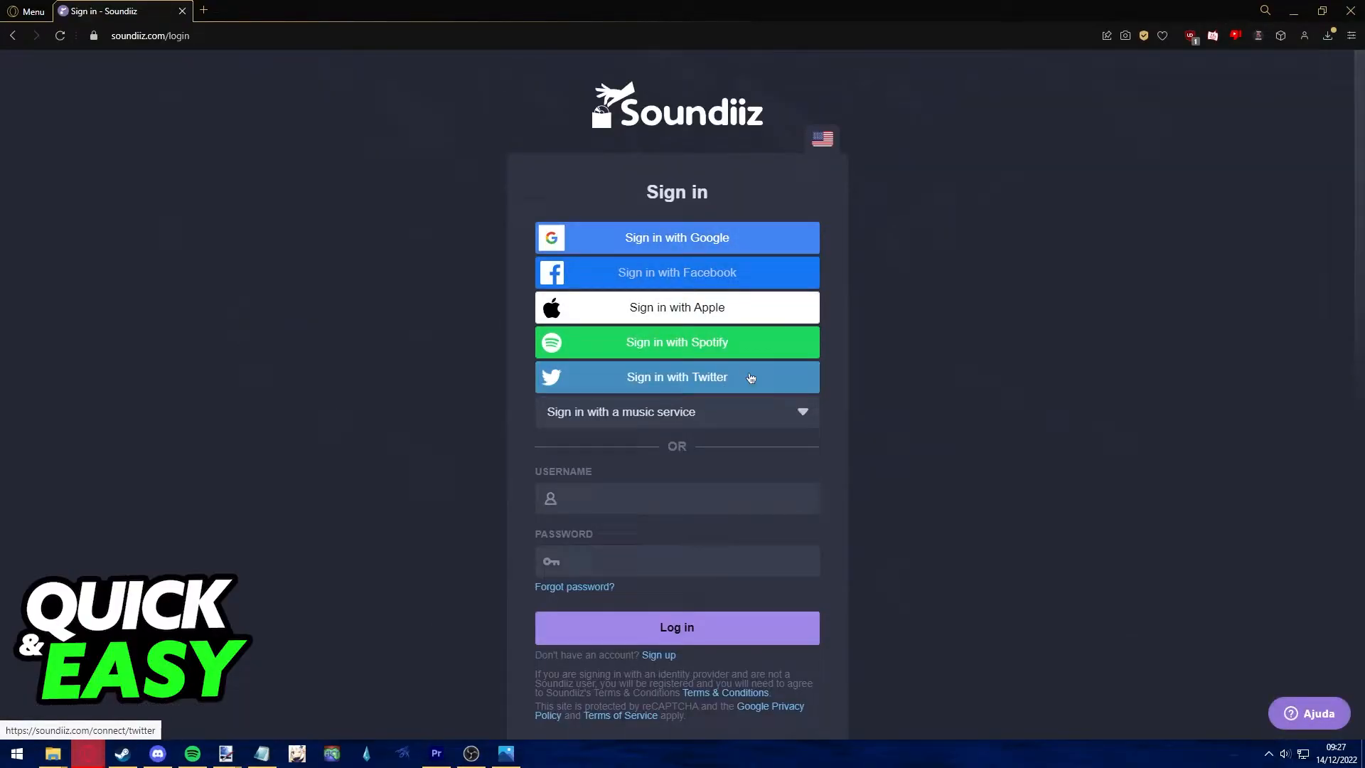
pyautogui.moveTo(634, 240)
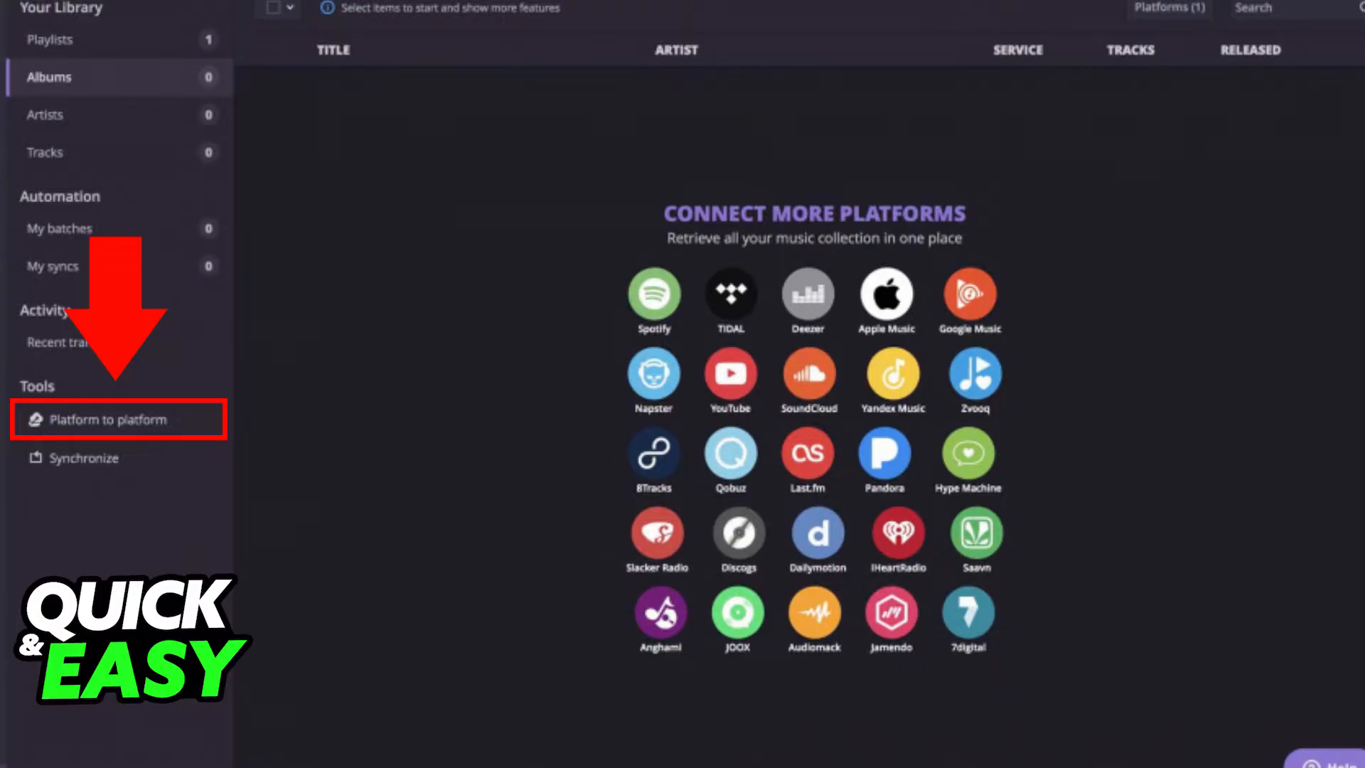
# - Start a Platform to platform whole-library transfer from the Tools sidebar
pyautogui.click(106, 420)
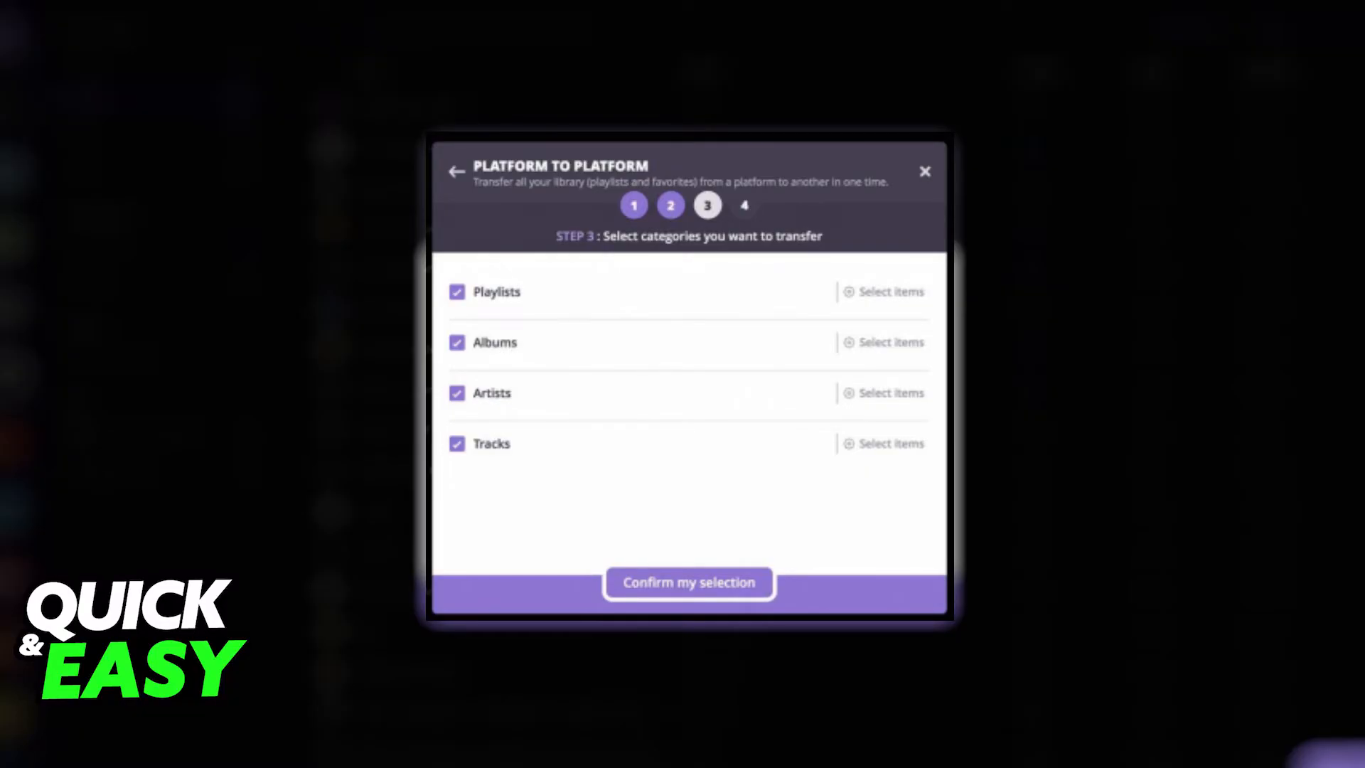
# - Confirm the selection of playlists, albums, artists and tracks for the transfer
pyautogui.click(690, 583)
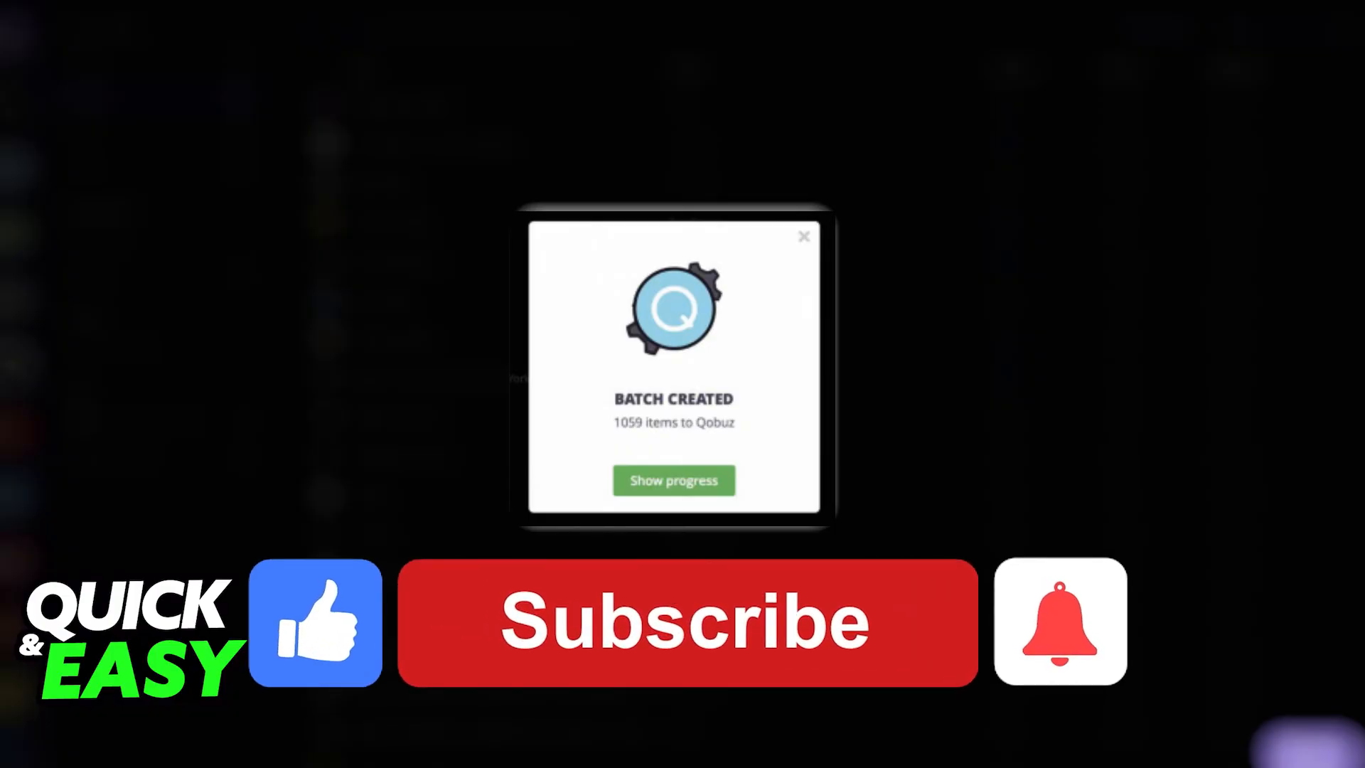
# - Finish the final wizard step, creating a batch of 1059 items headed to Qobuz
pyautogui.click(687, 634)
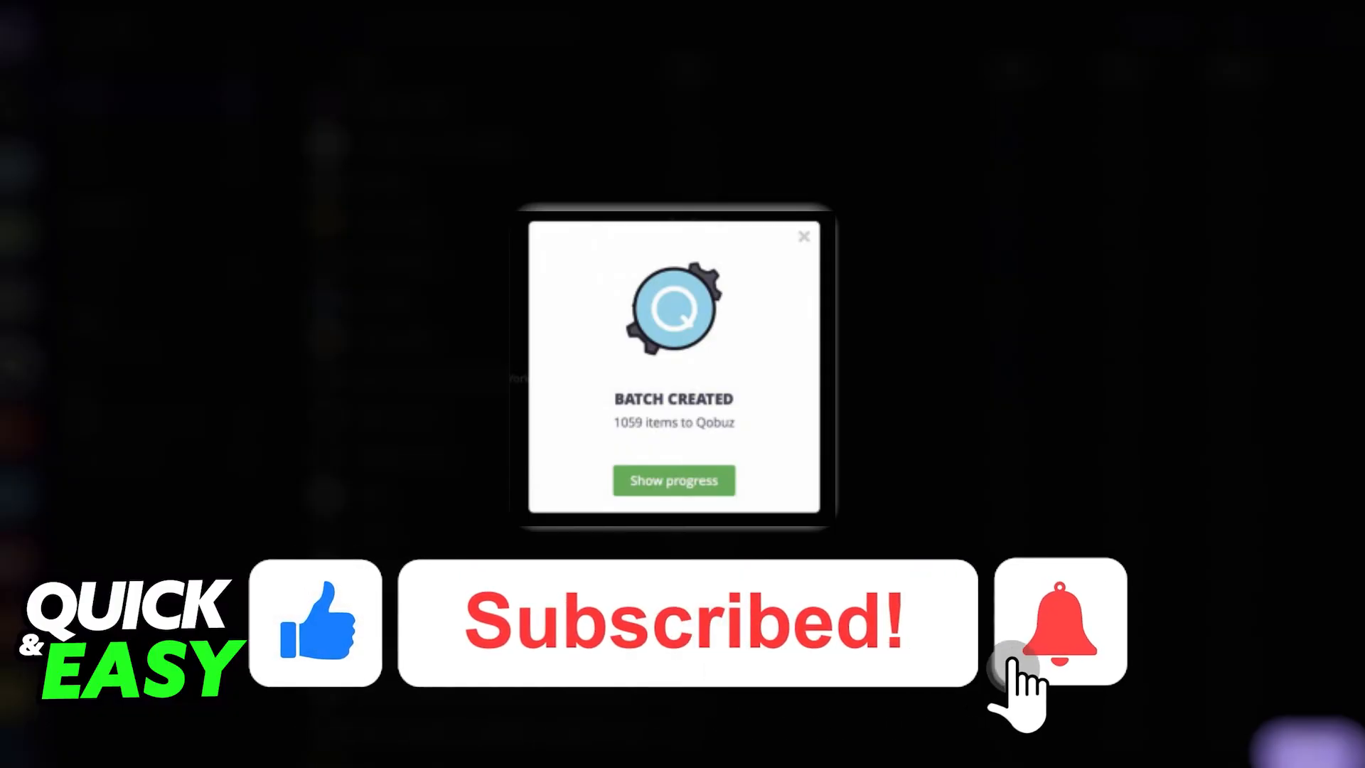
pyautogui.click(1058, 628)
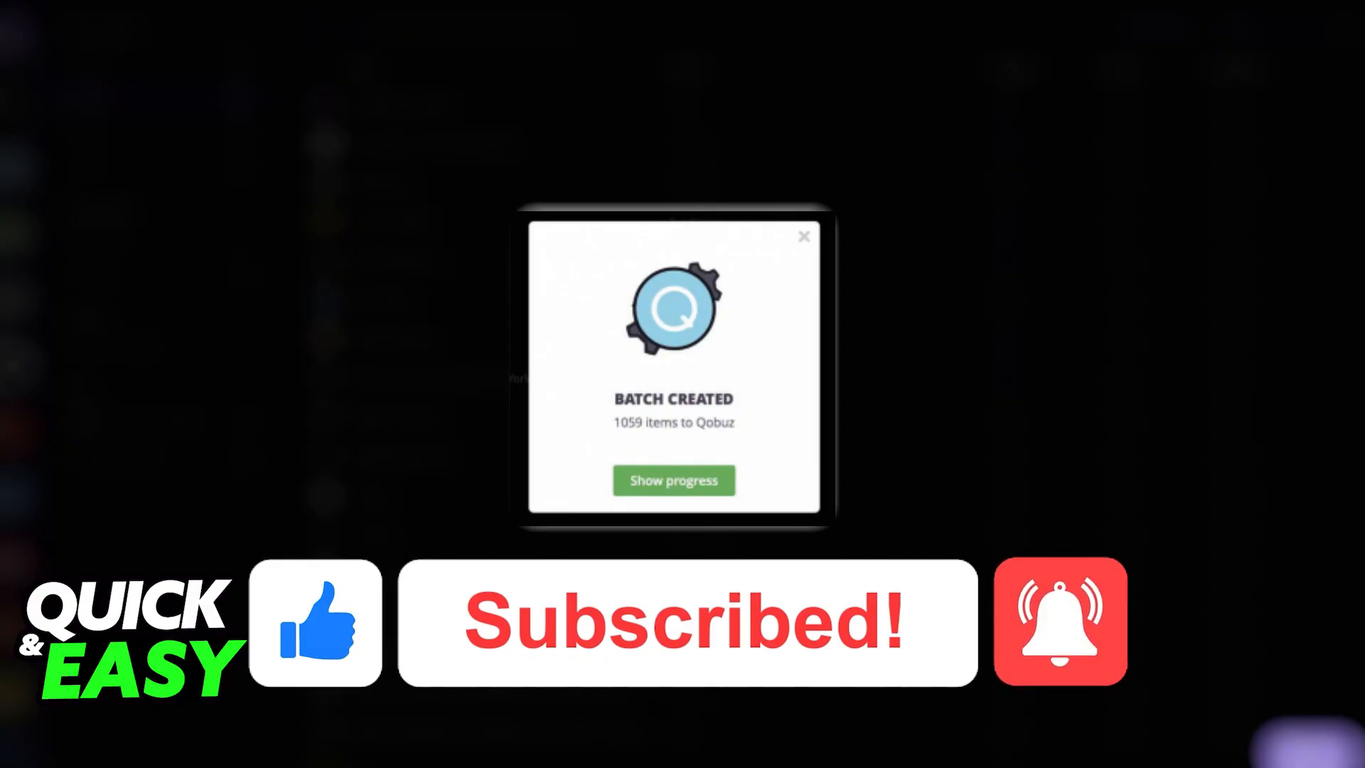